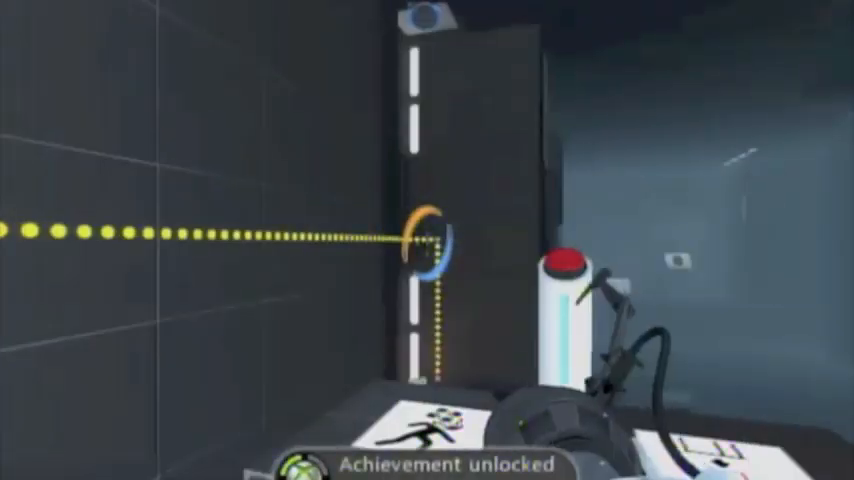
# Step: Bring up the achievements list showing Drop Box unlocked (20 points, 16 of 50)
pyautogui.press('guide')
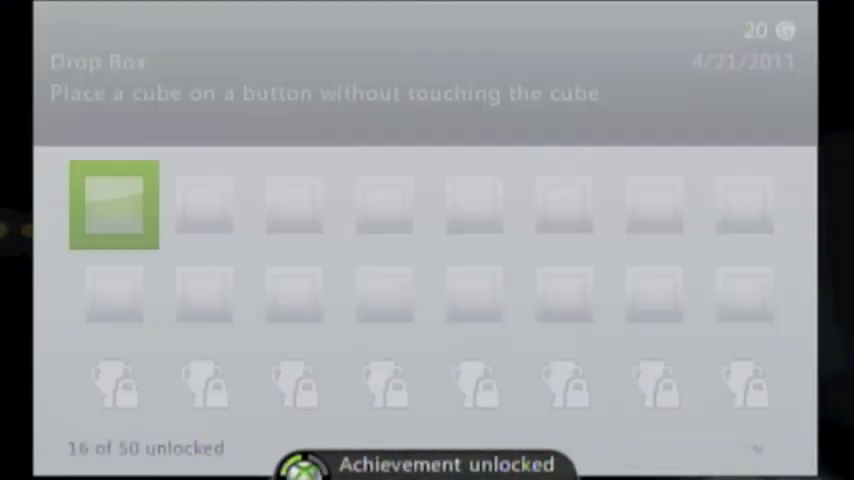